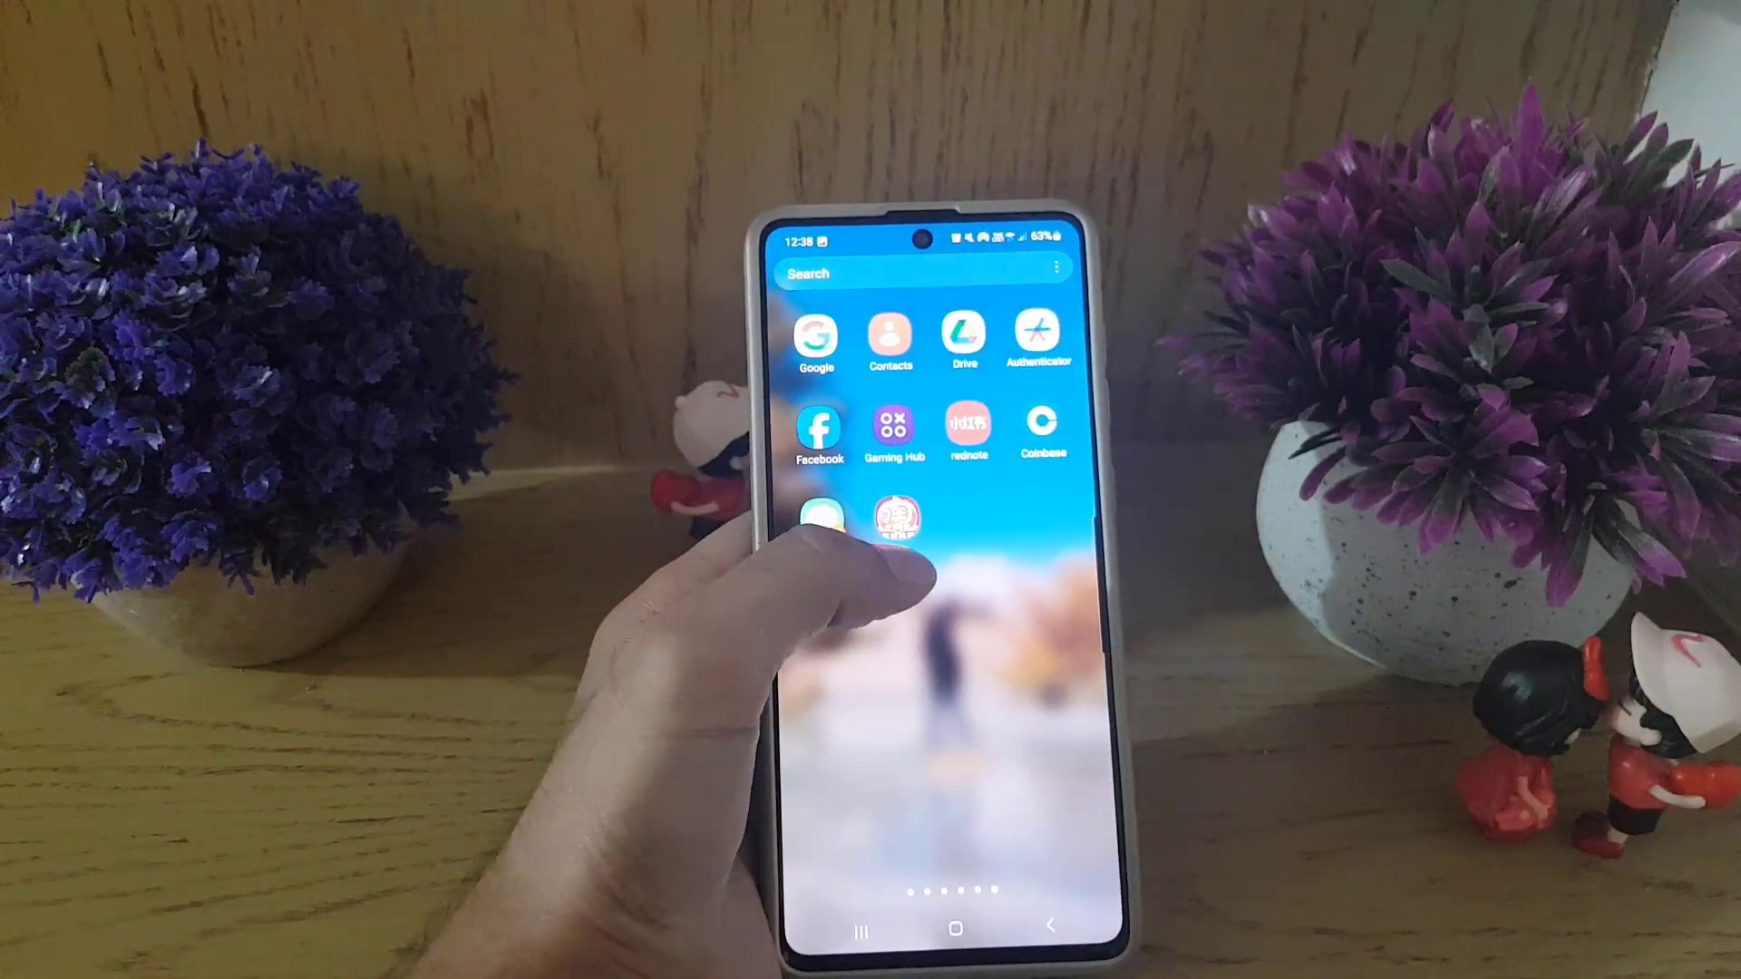
# Launch Taobao and go to the Account tab showing orders and wallet.
pyautogui.click(890, 522)
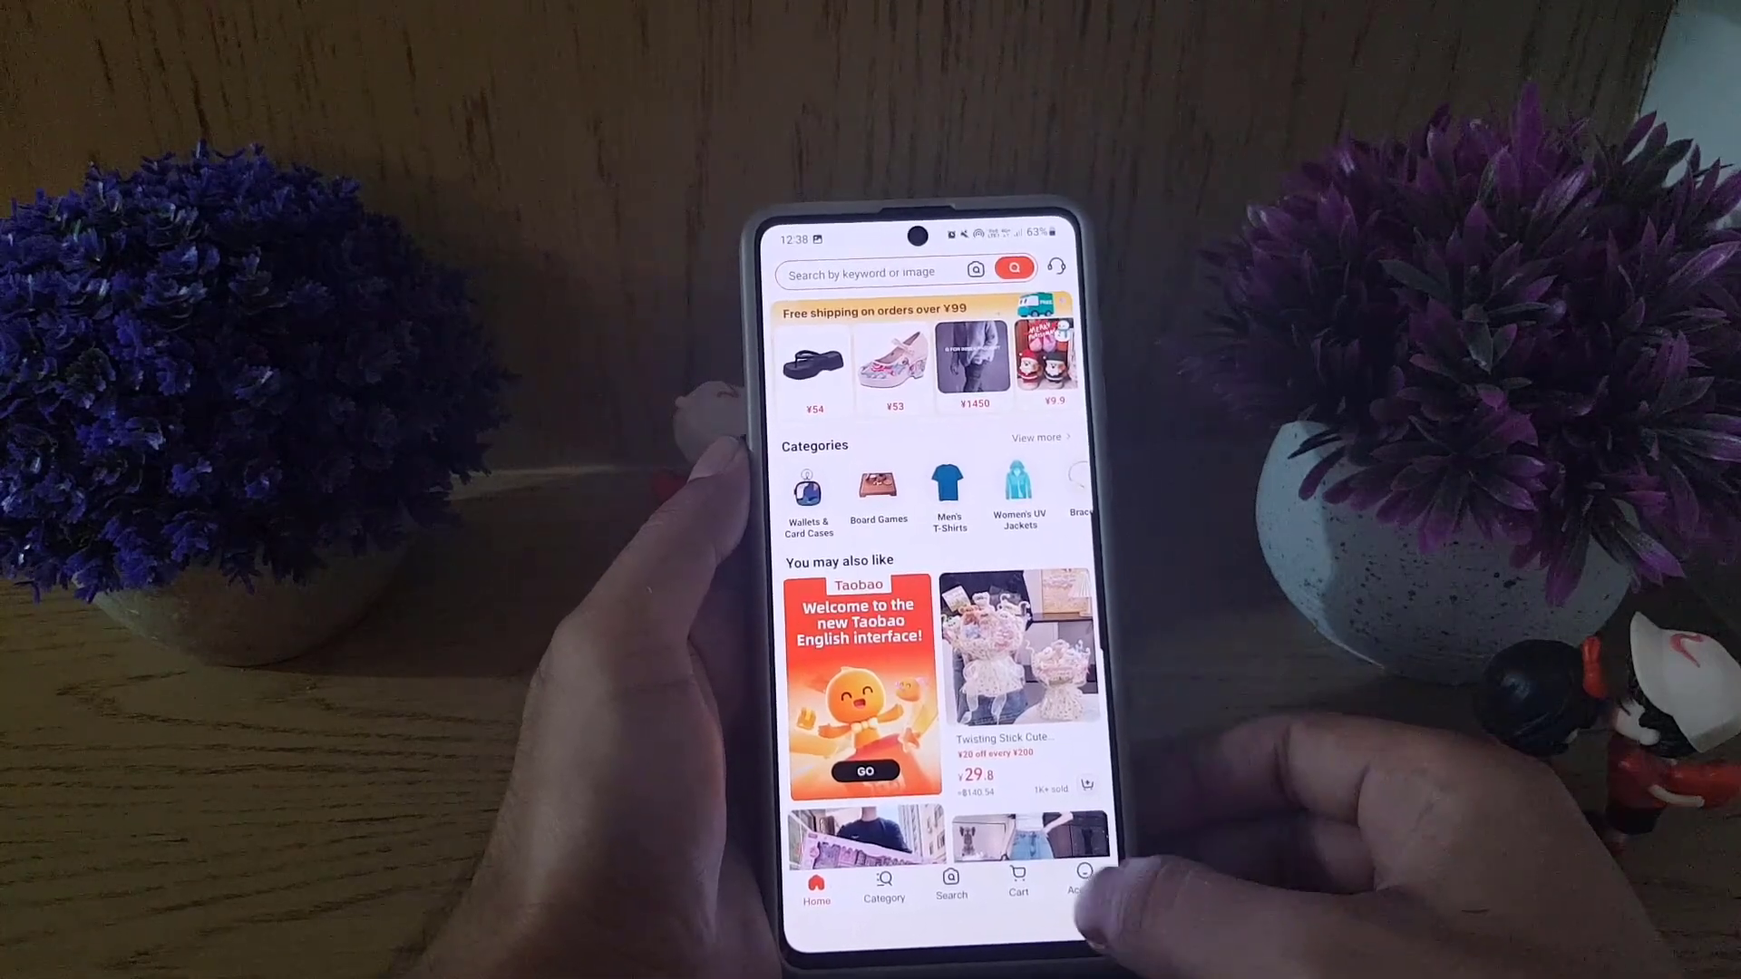
pyautogui.click(1087, 888)
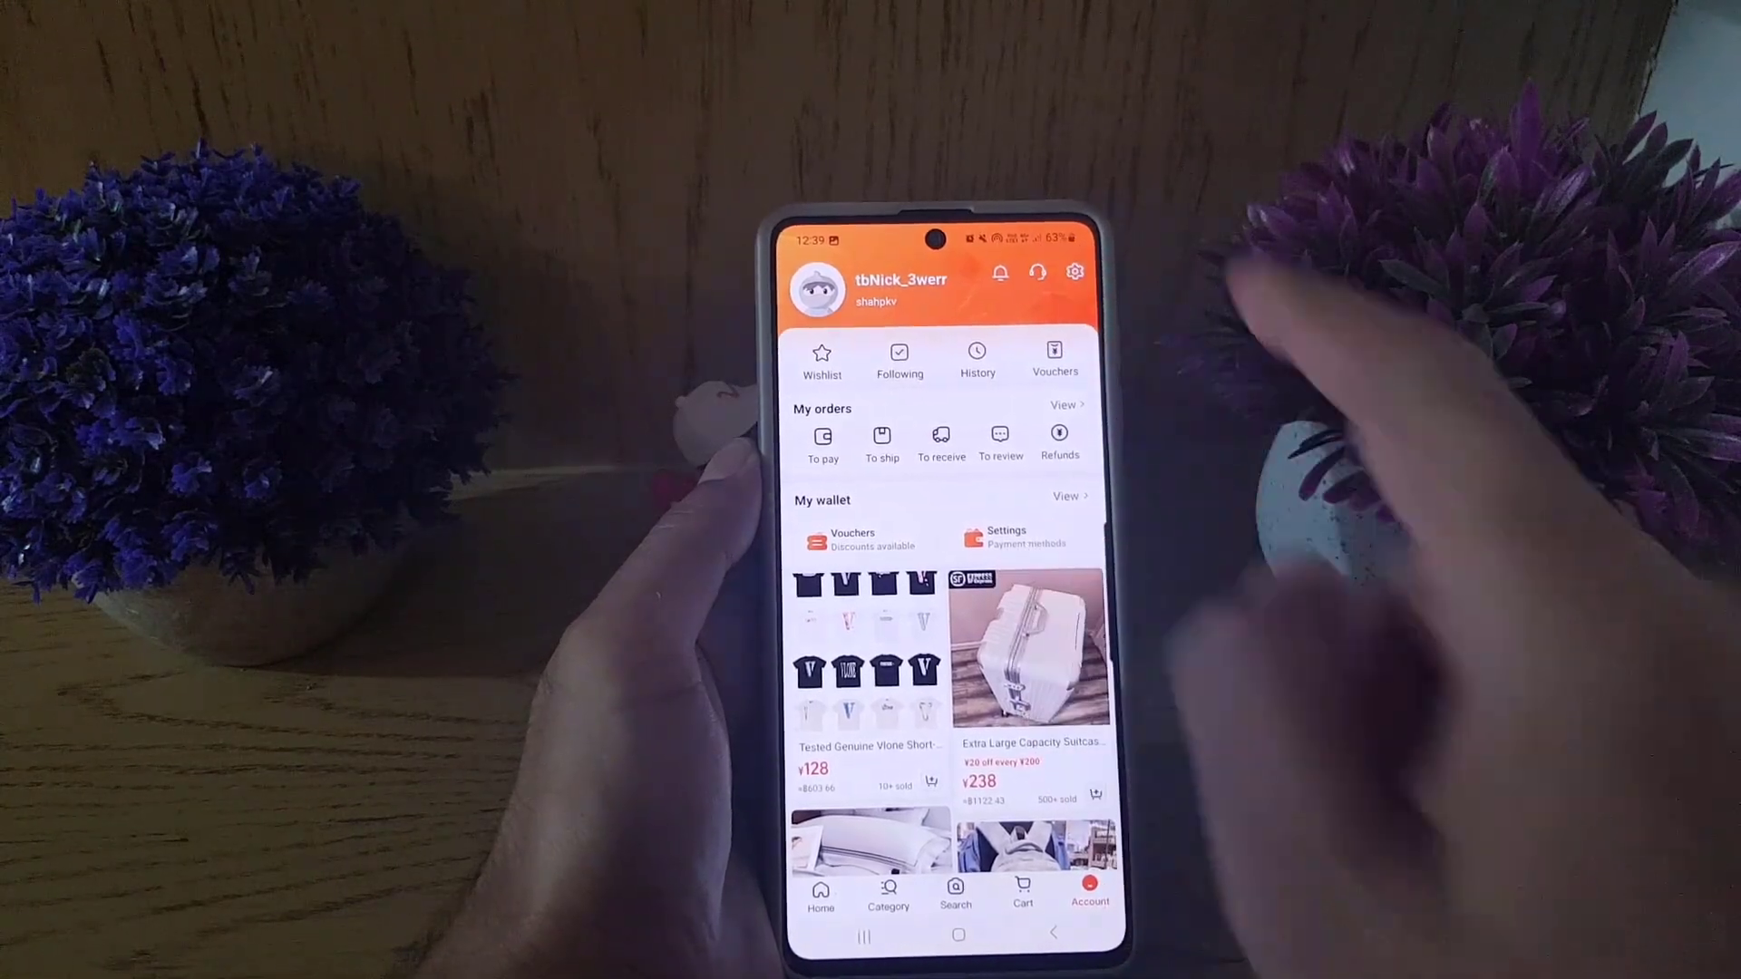
# Go to Settings > Account and security to reach Email ID verification.
pyautogui.click(1073, 272)
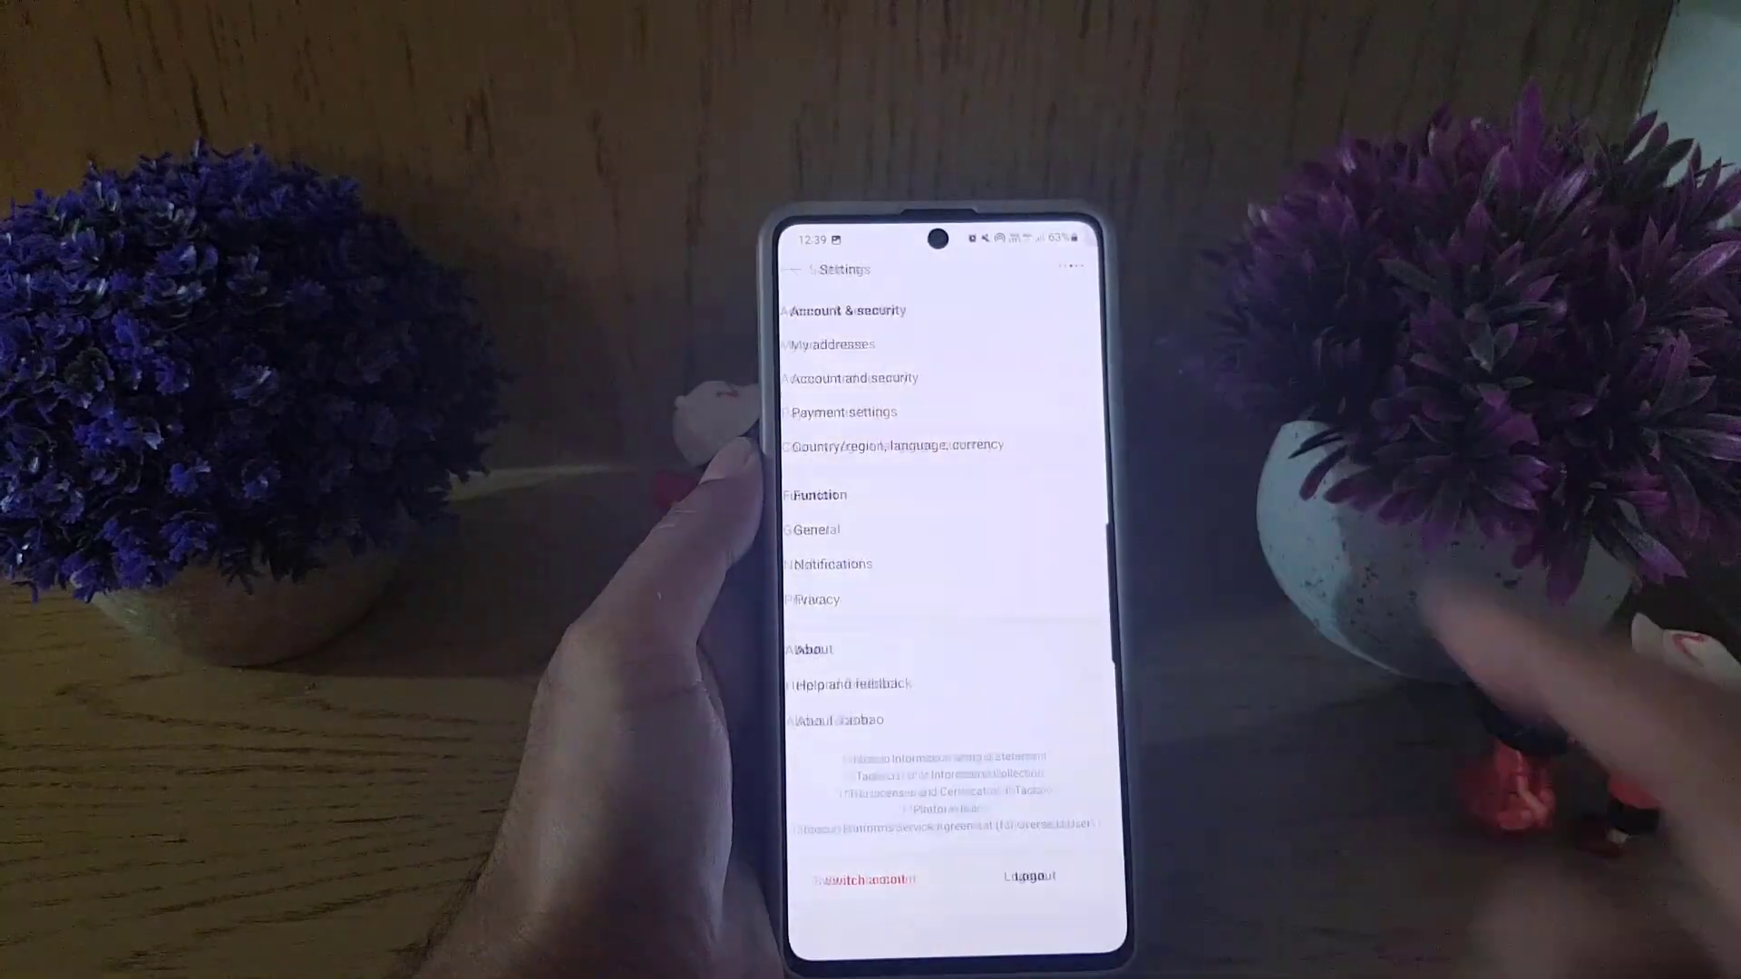
pyautogui.click(851, 379)
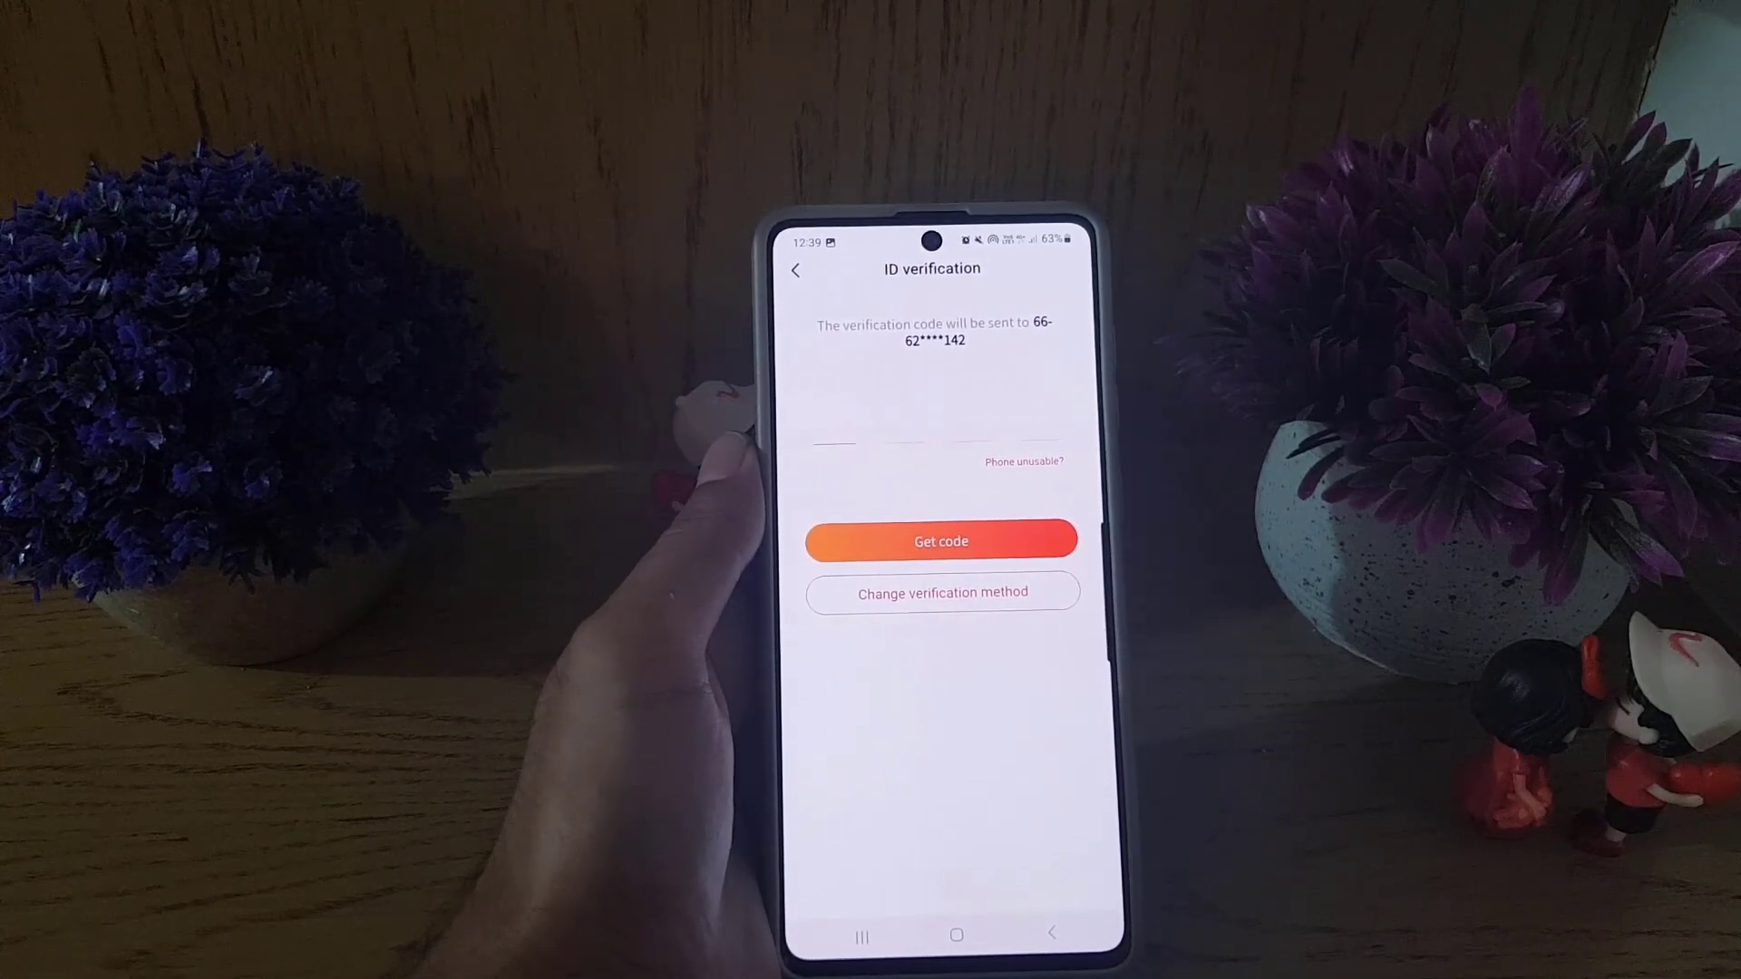
# Request the phone verification code to pass ID verification for changing email.
pyautogui.click(940, 543)
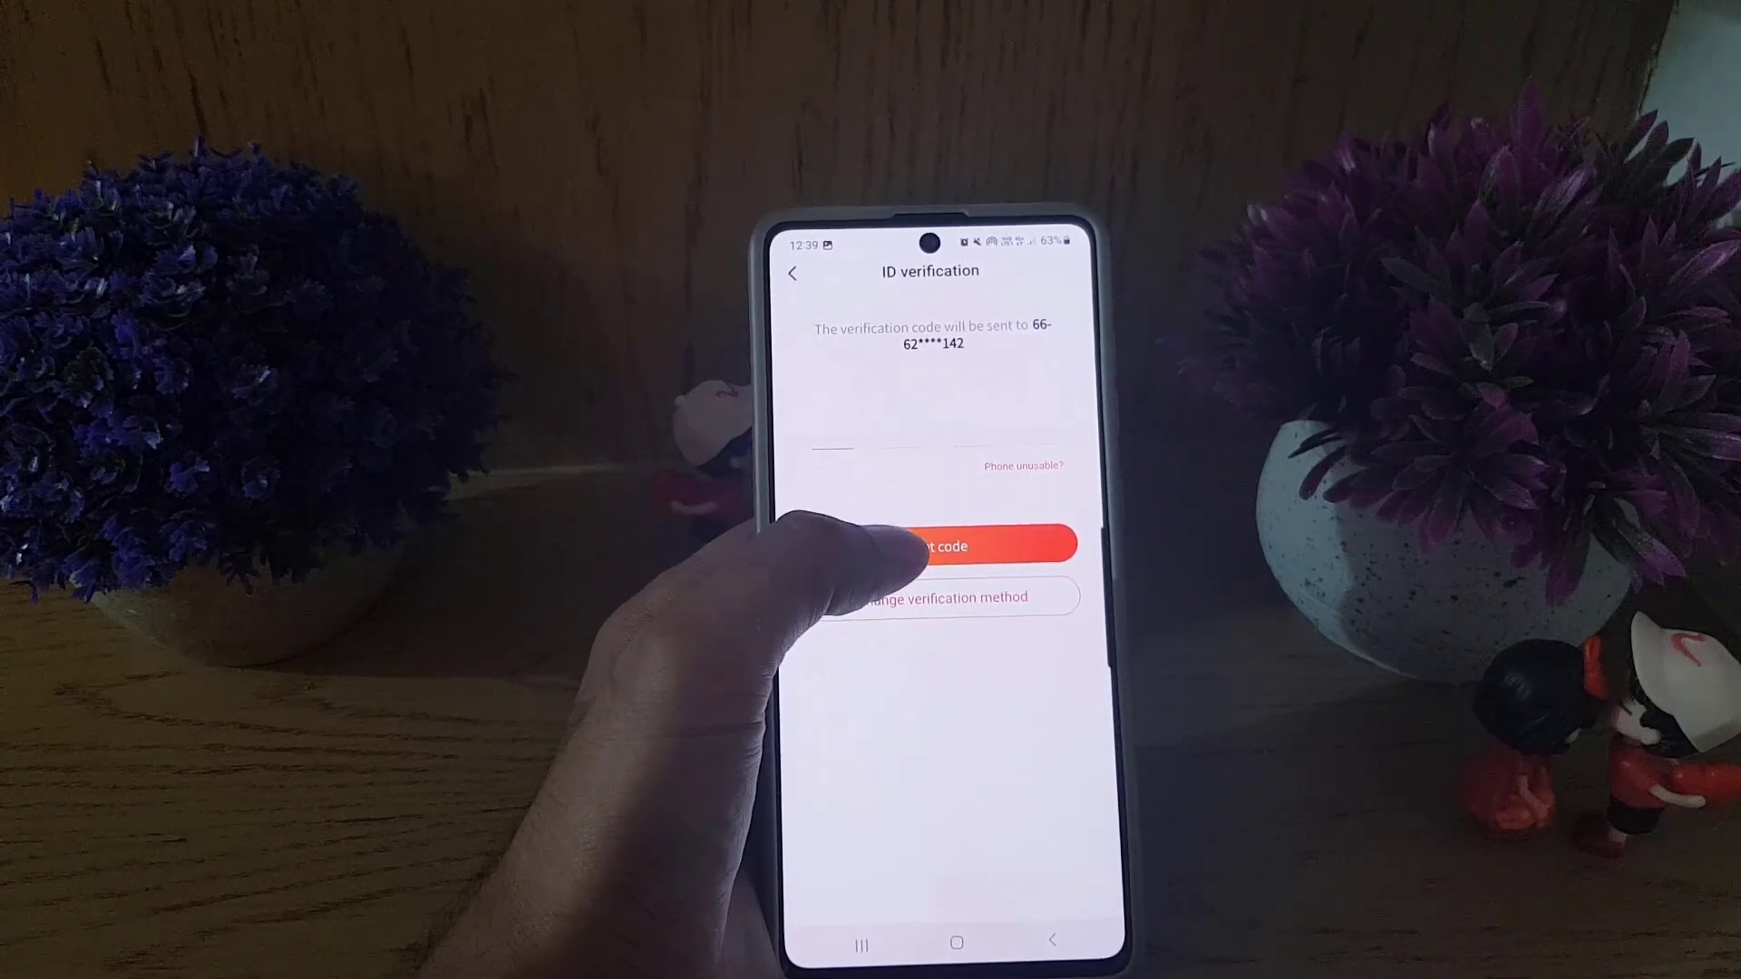
pyautogui.click(939, 545)
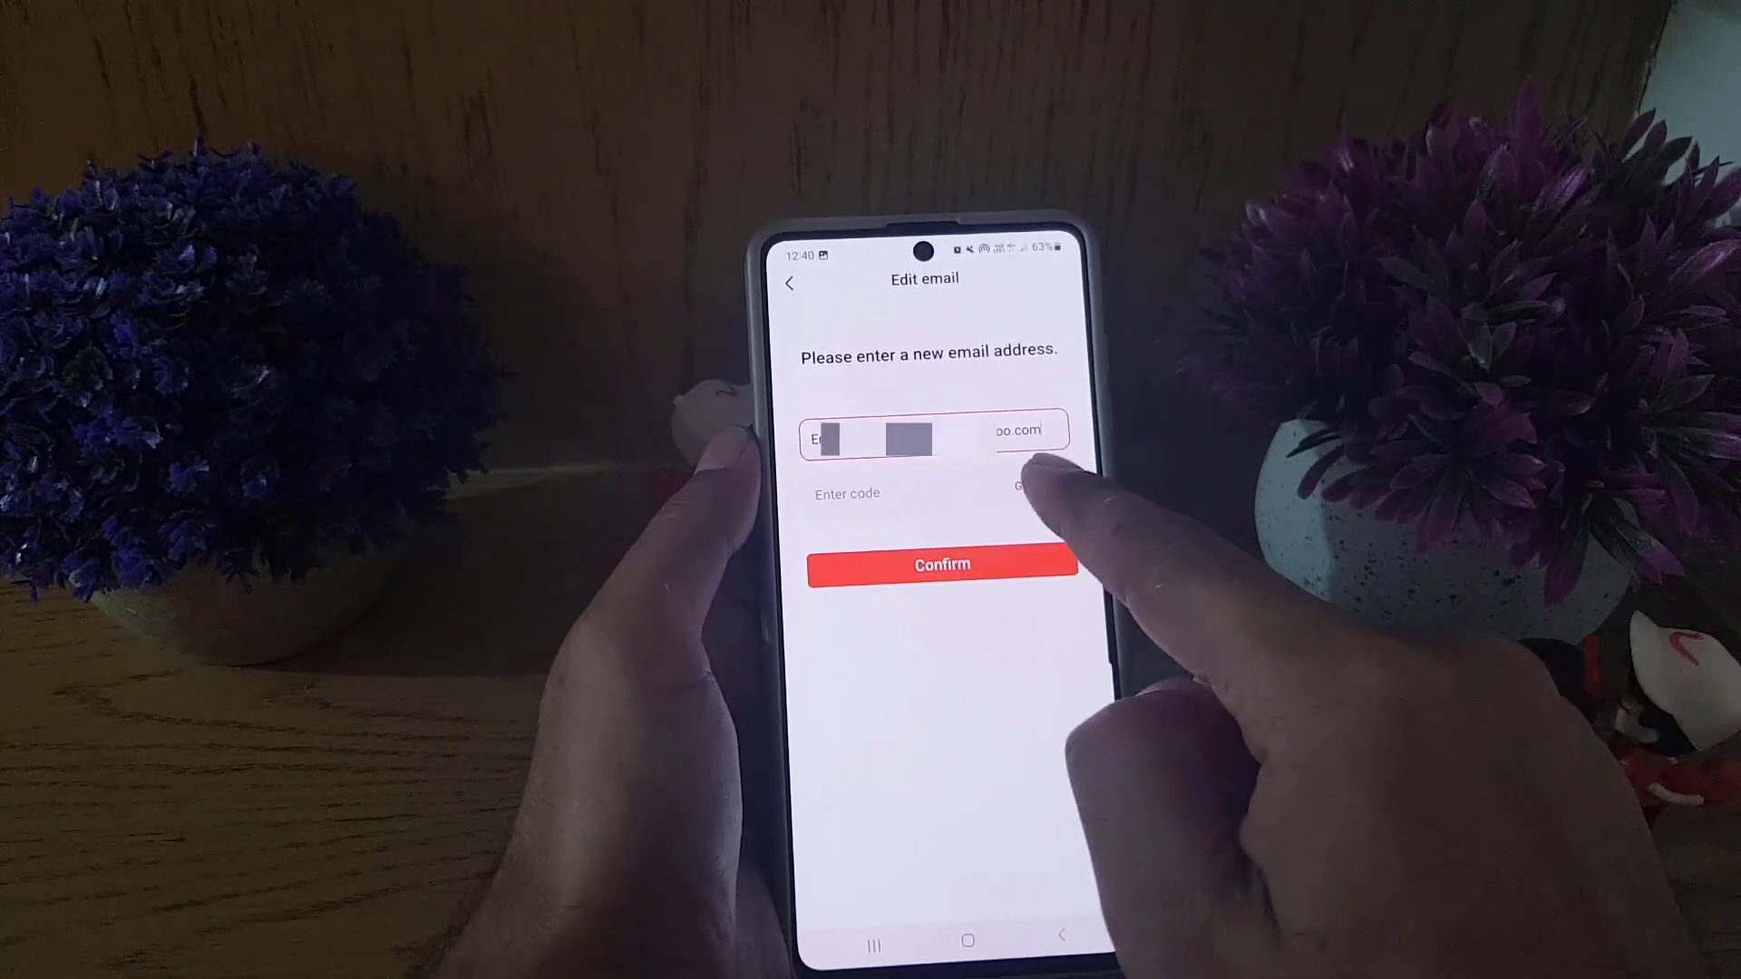
# Send and enter the email verification code, confirm the new email, and return to Settings.
pyautogui.click(1022, 493)
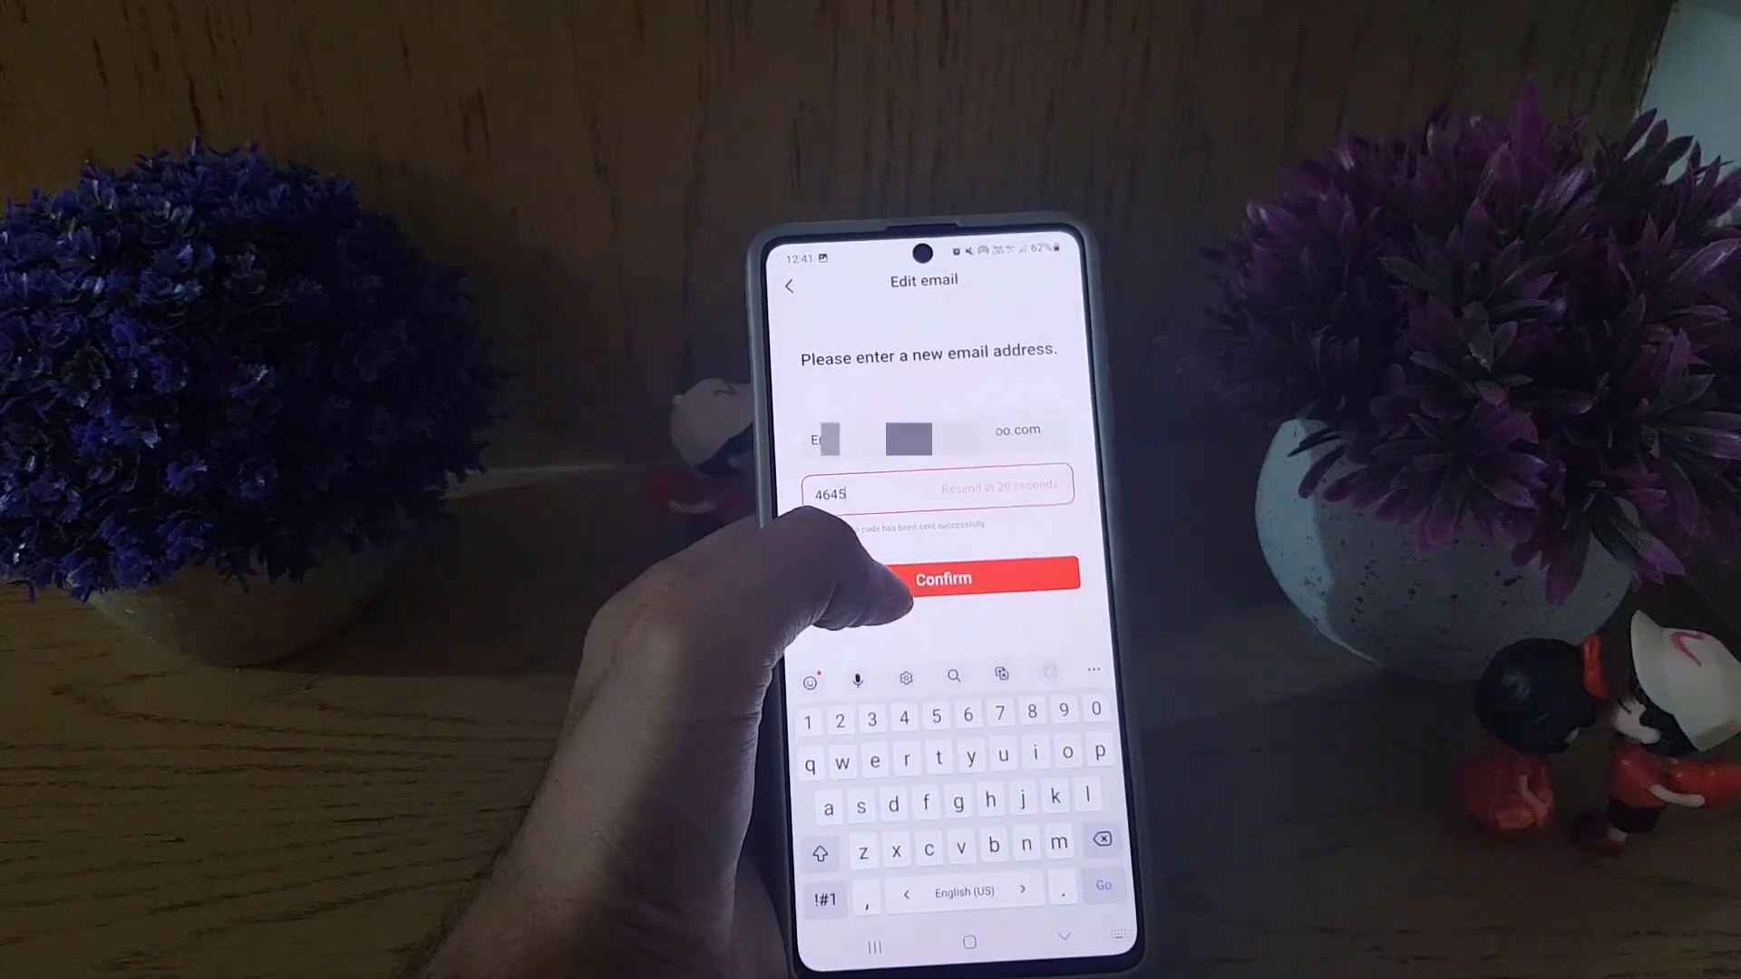
pyautogui.click(941, 579)
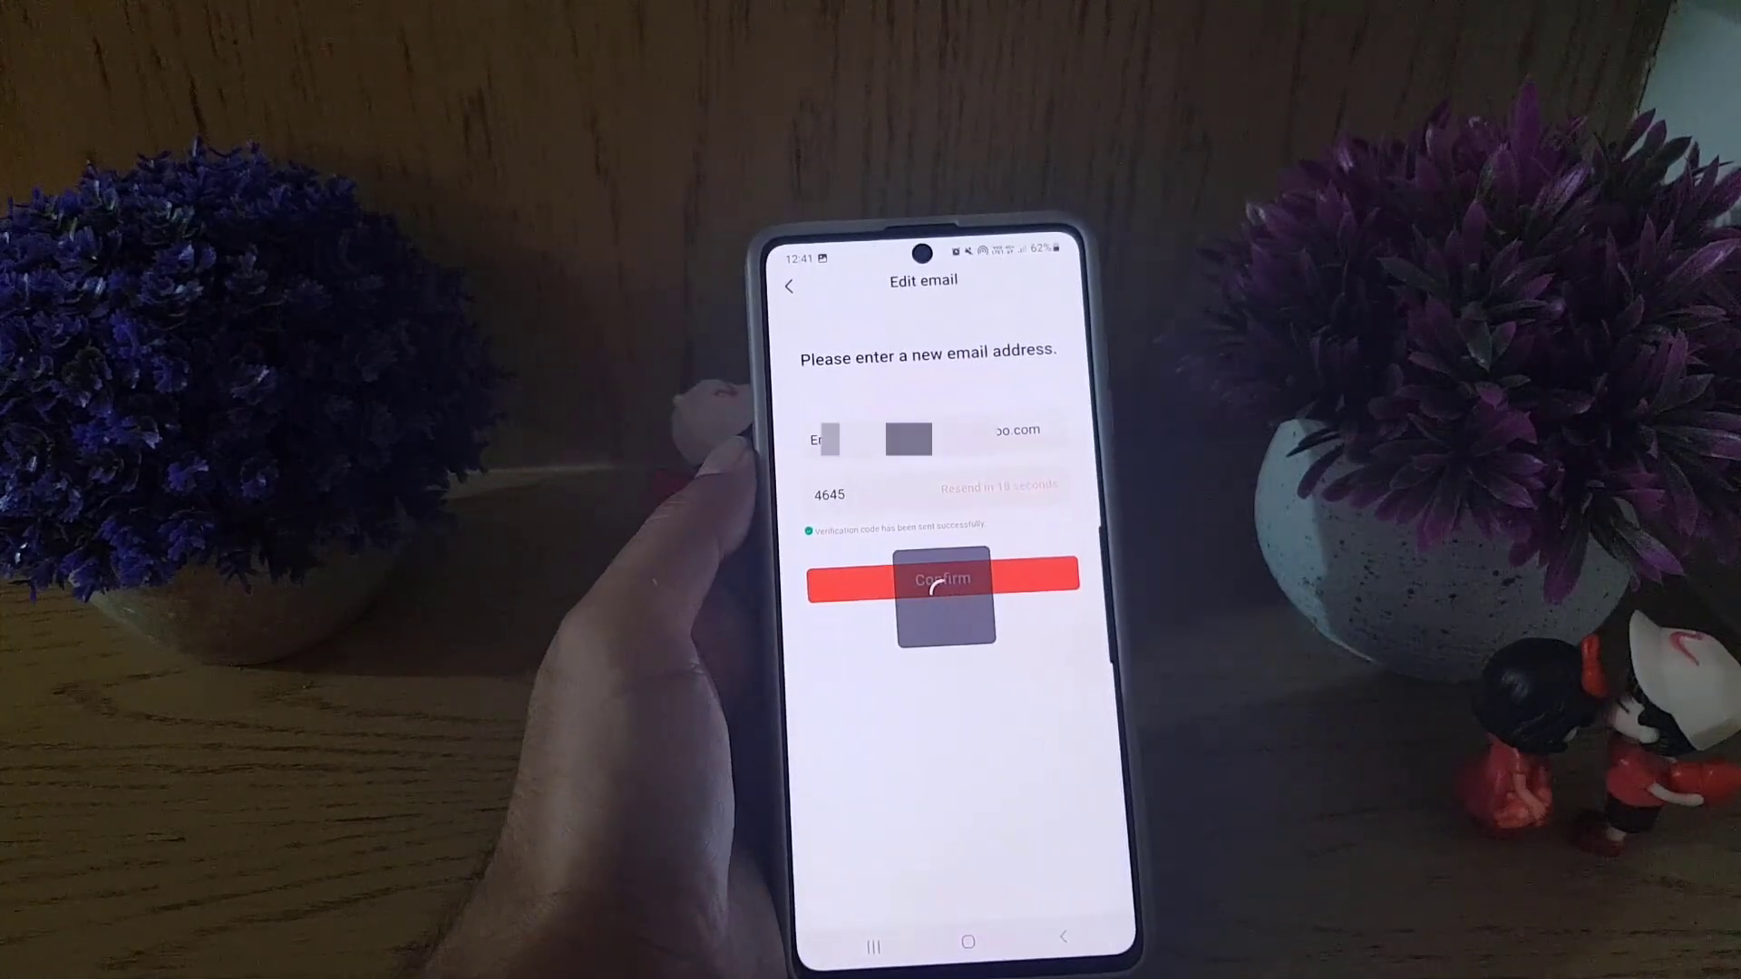
pyautogui.click(943, 577)
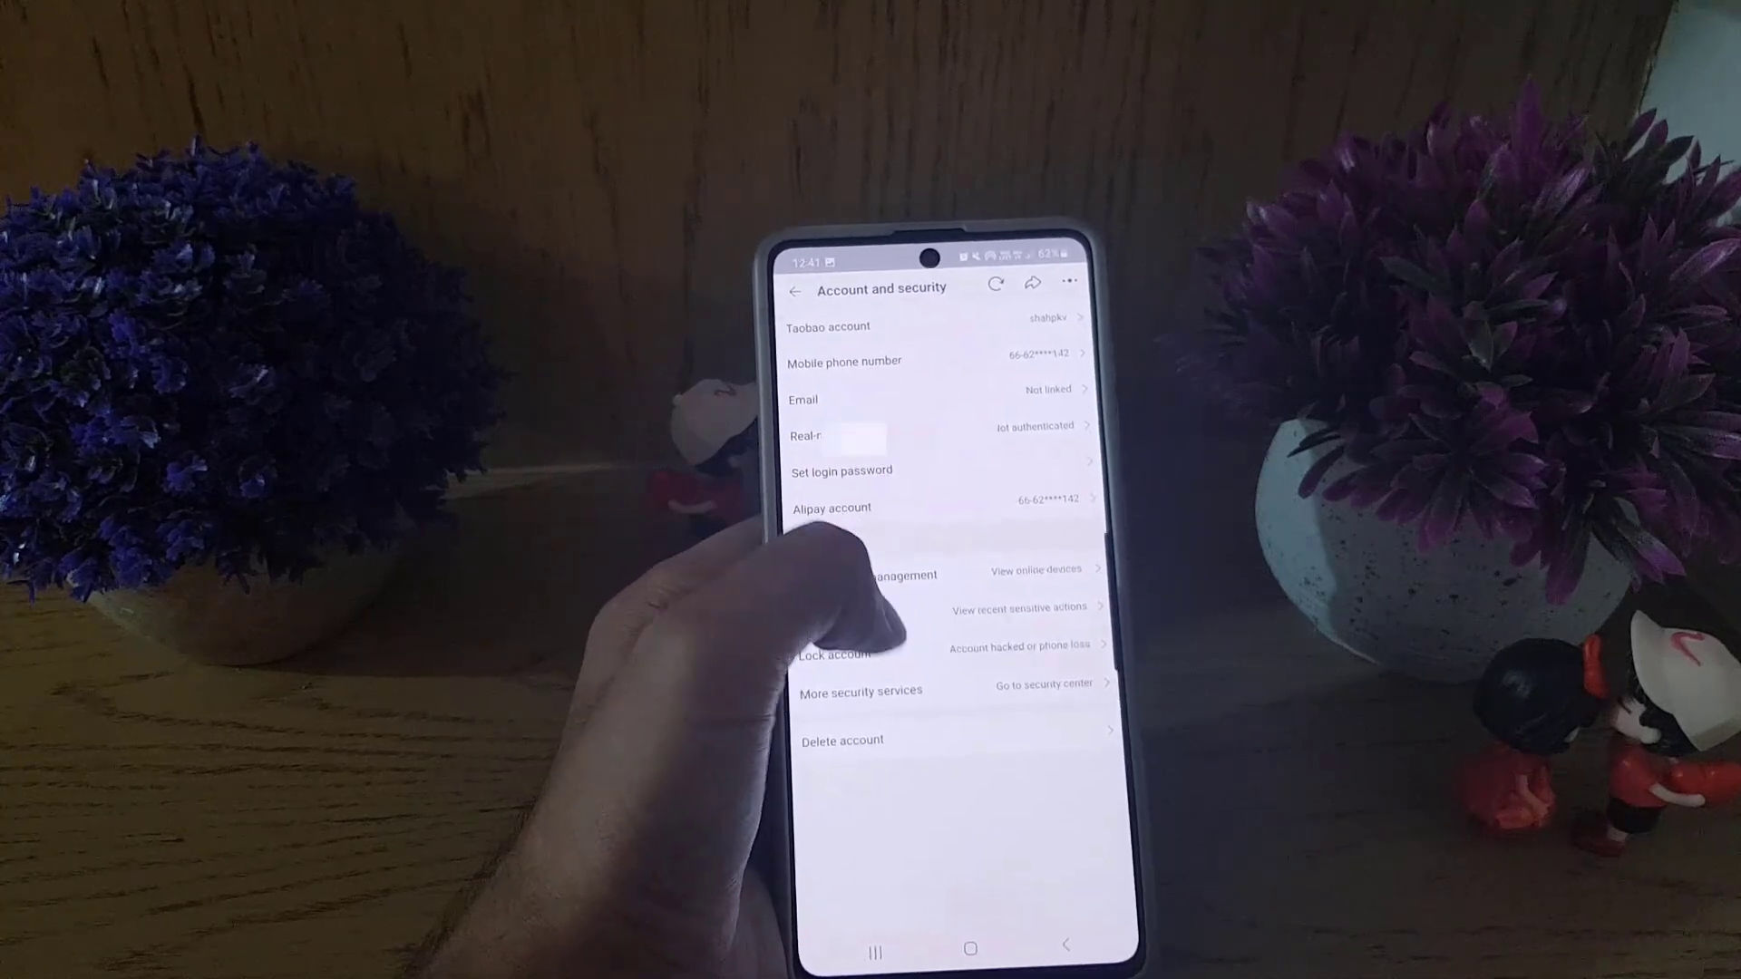
pyautogui.click(795, 288)
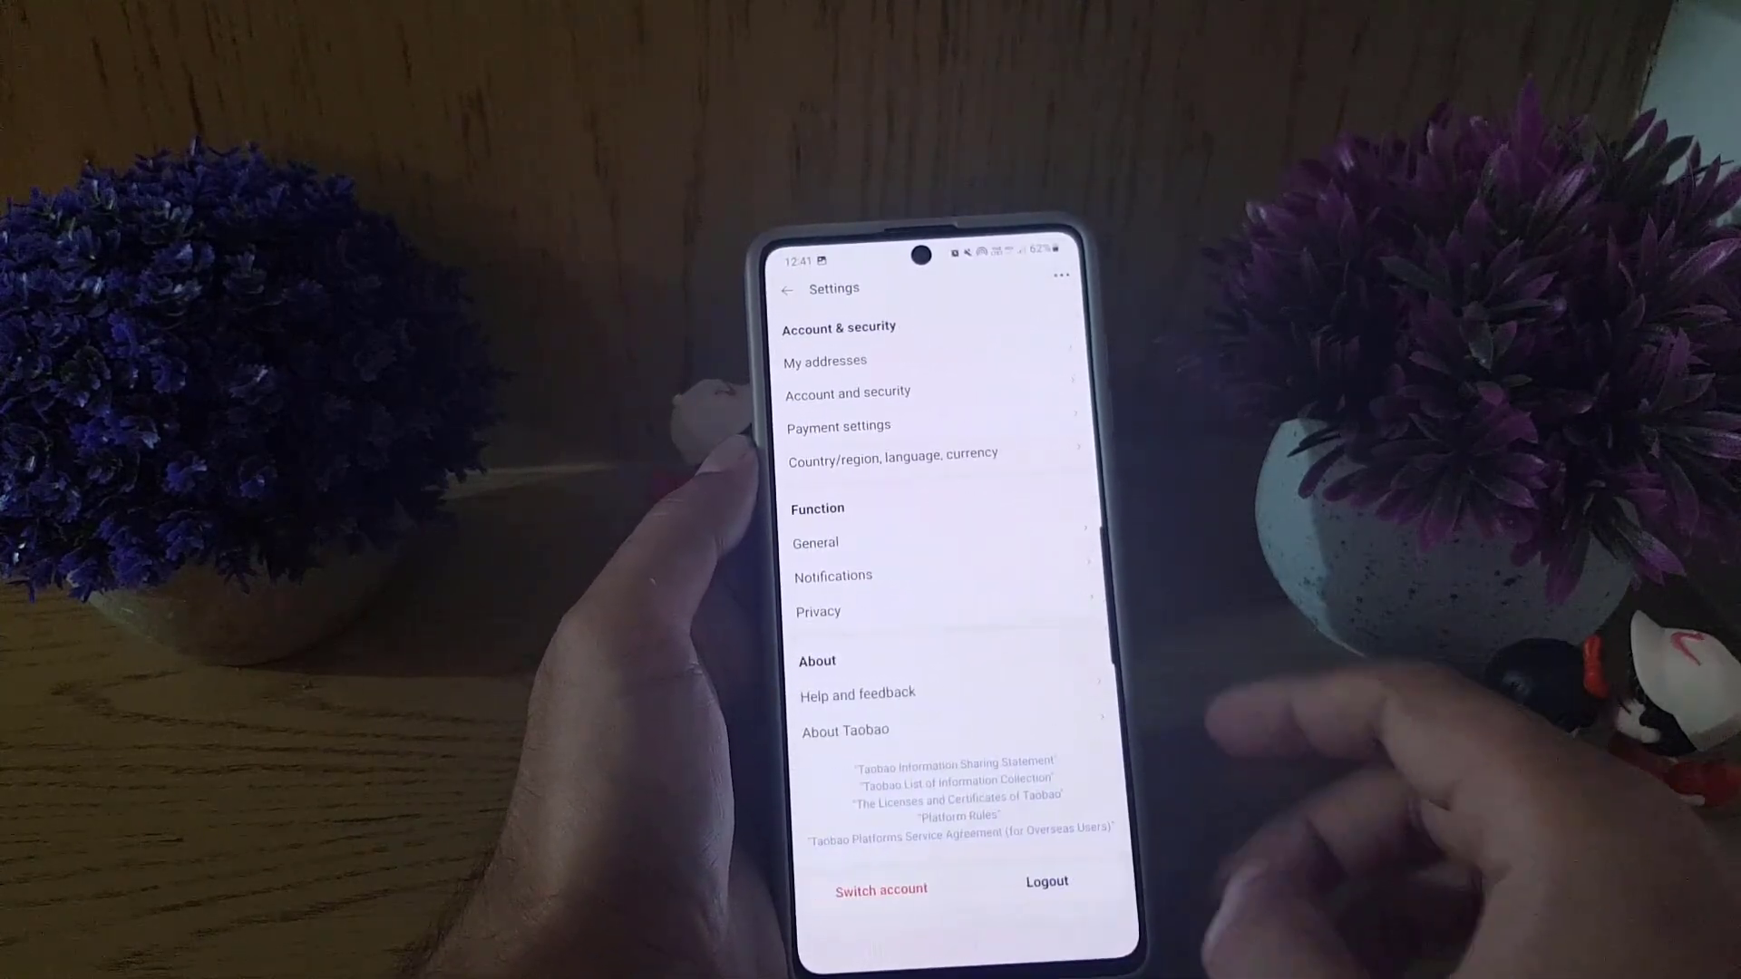